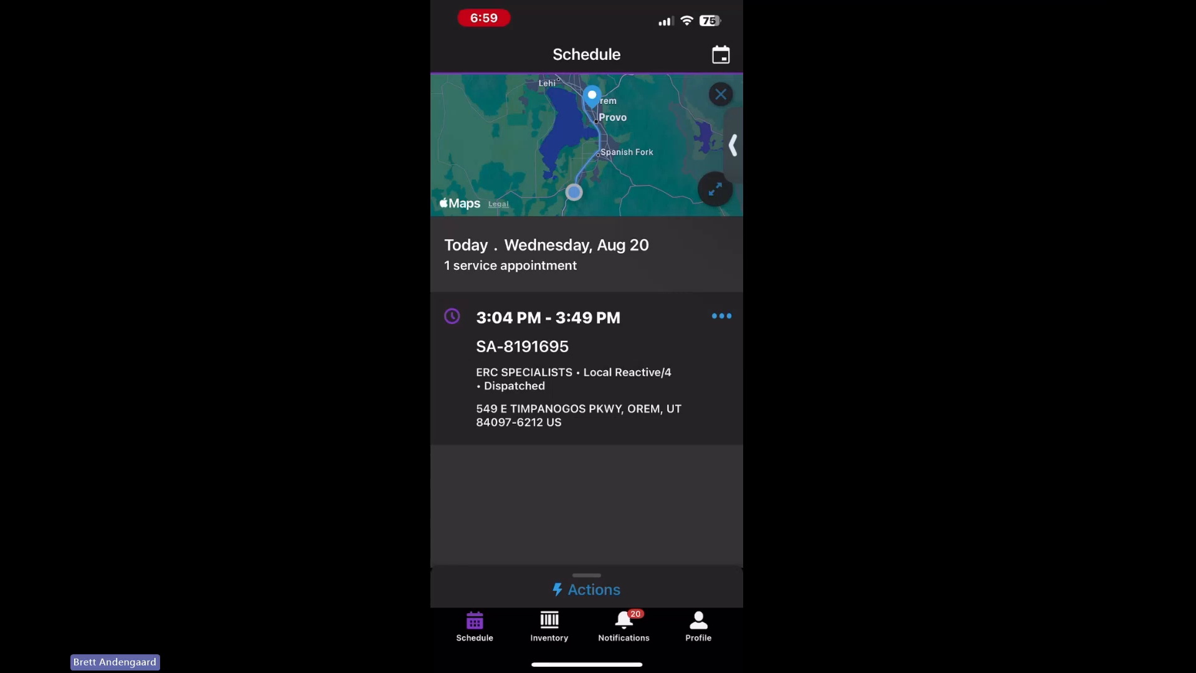
Step: Bring up the Global Actions sheet with Measure, Transfer Parts and resource absence options
left_click(586, 588)
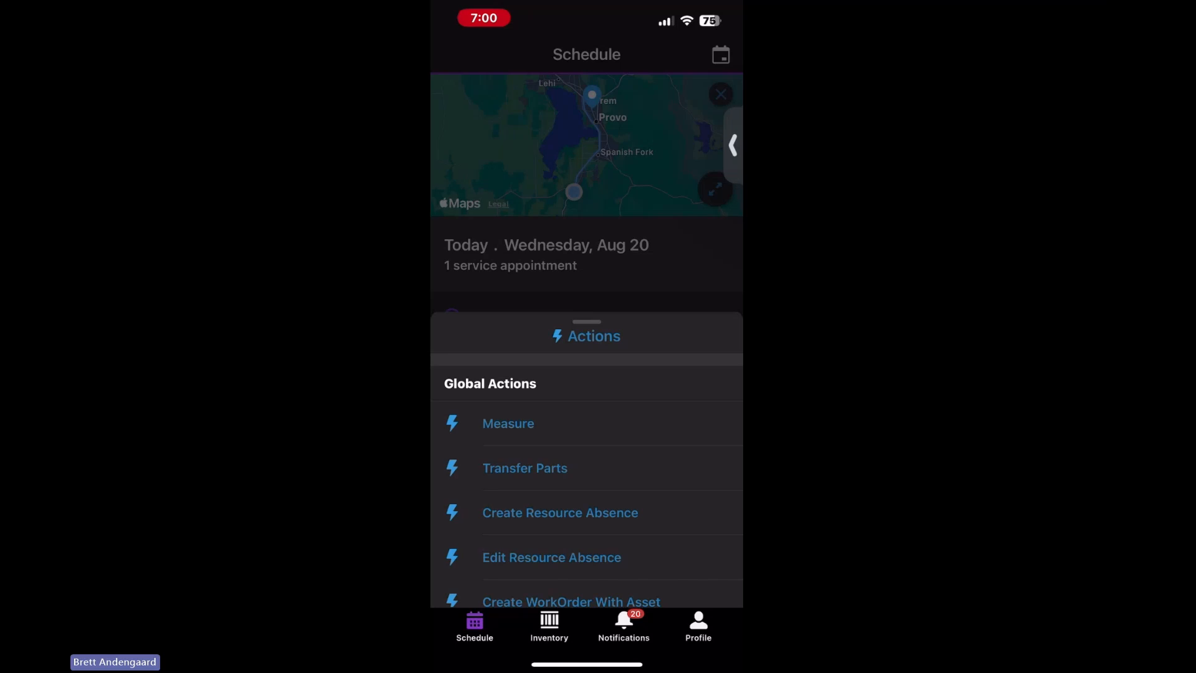
Step: Begin a resource absence and open My Resource Absences showing the past-due 8/19/25 meeting
left_click(559, 512)
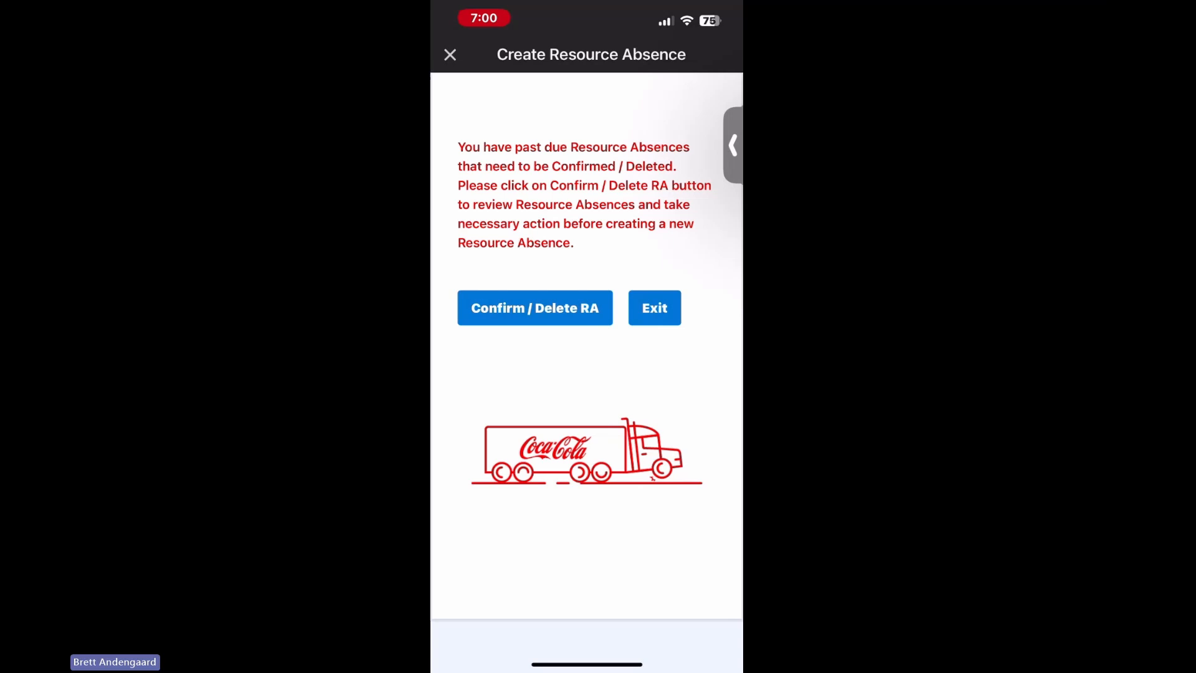
left_click(534, 307)
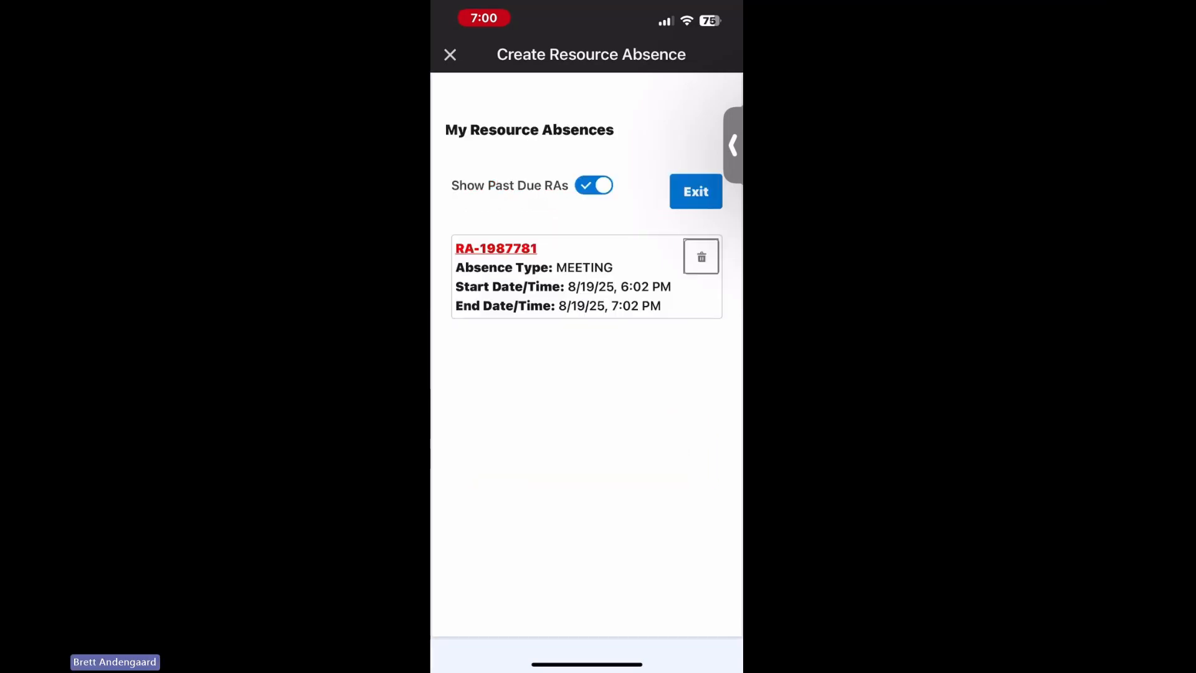
Step: Review past-due meeting RA-1987781, return to Schedule, and reopen Global Actions
left_click(496, 248)
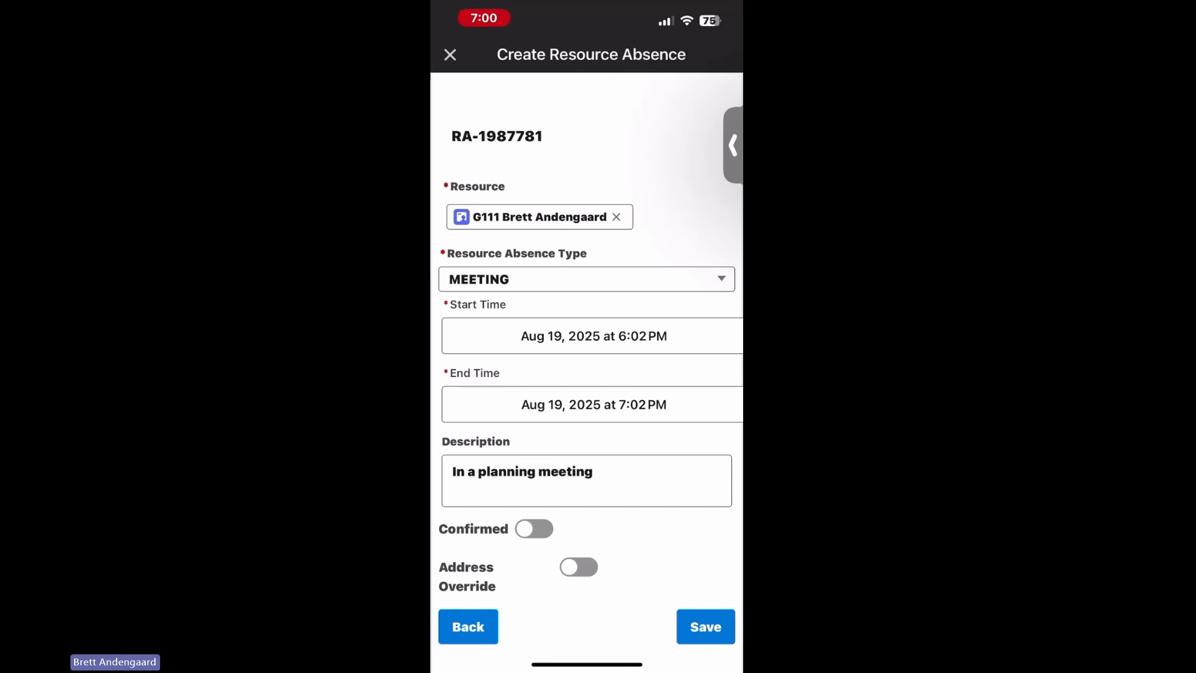
left_click(534, 528)
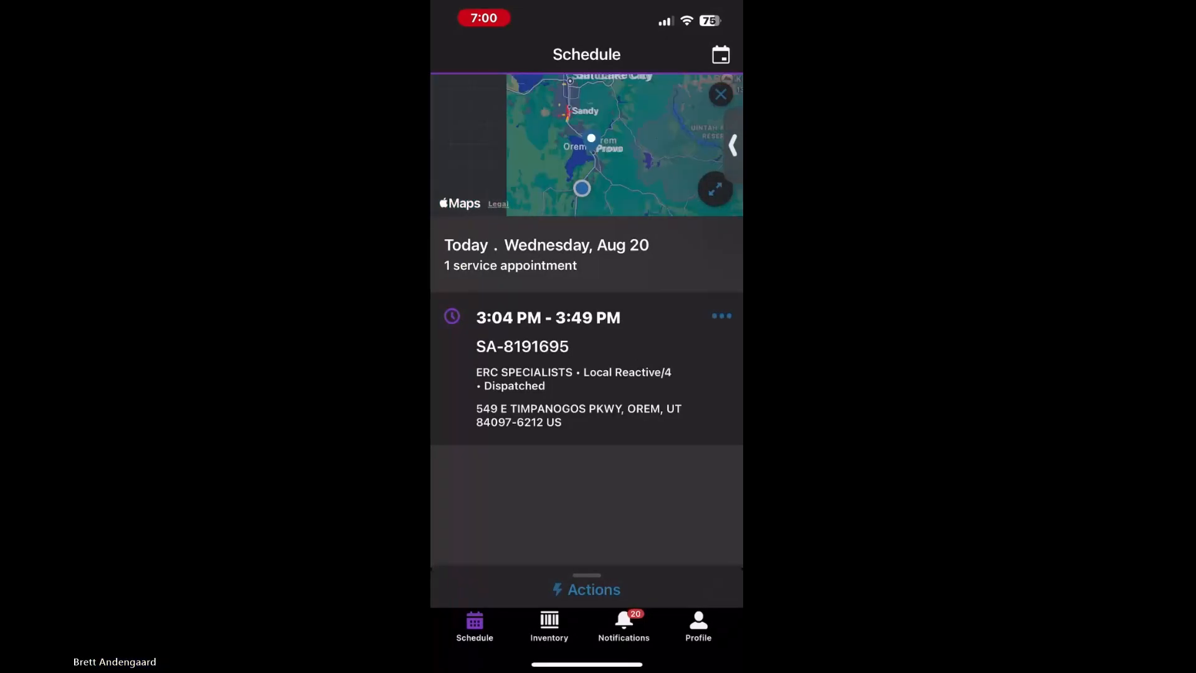
left_click(587, 588)
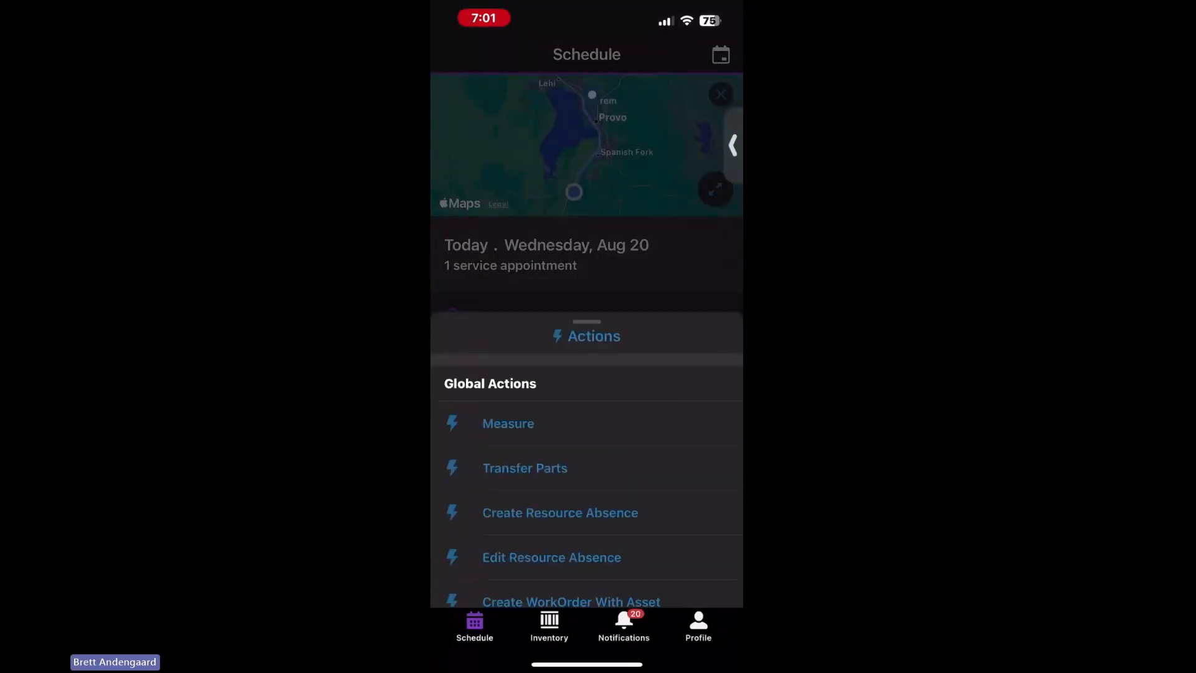
Step: Start an Aug 20 MEETING absence, 7:01–8:01 PM, with Address Override switched on
left_click(559, 512)
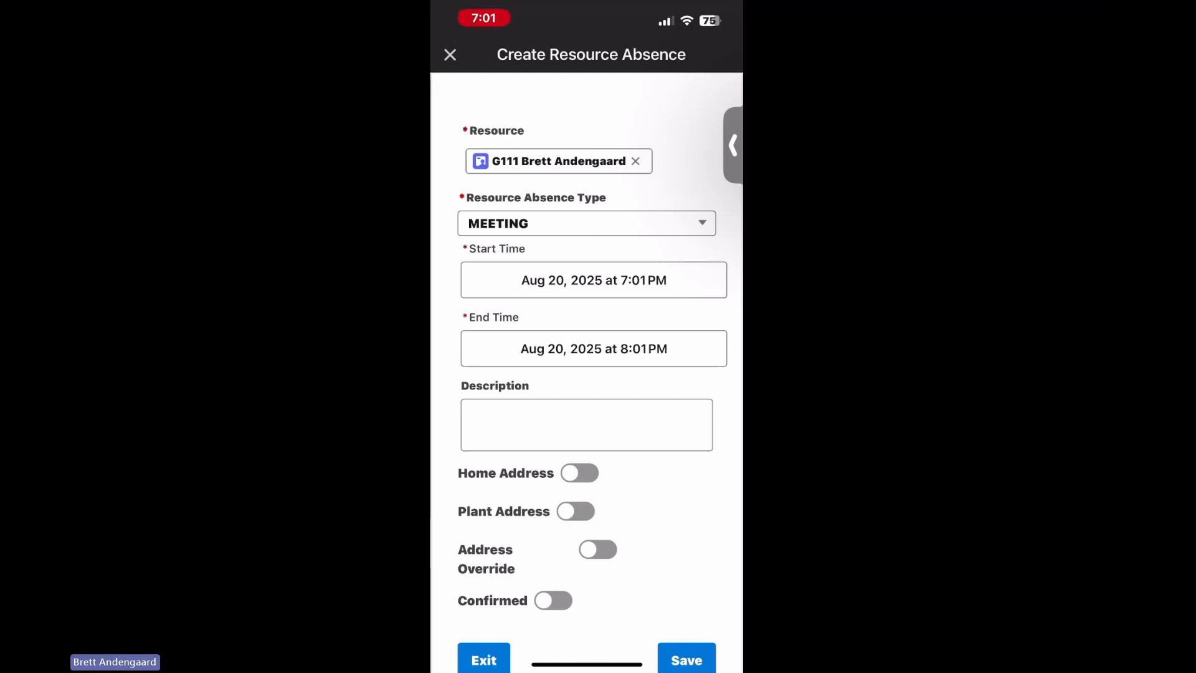
left_click(598, 550)
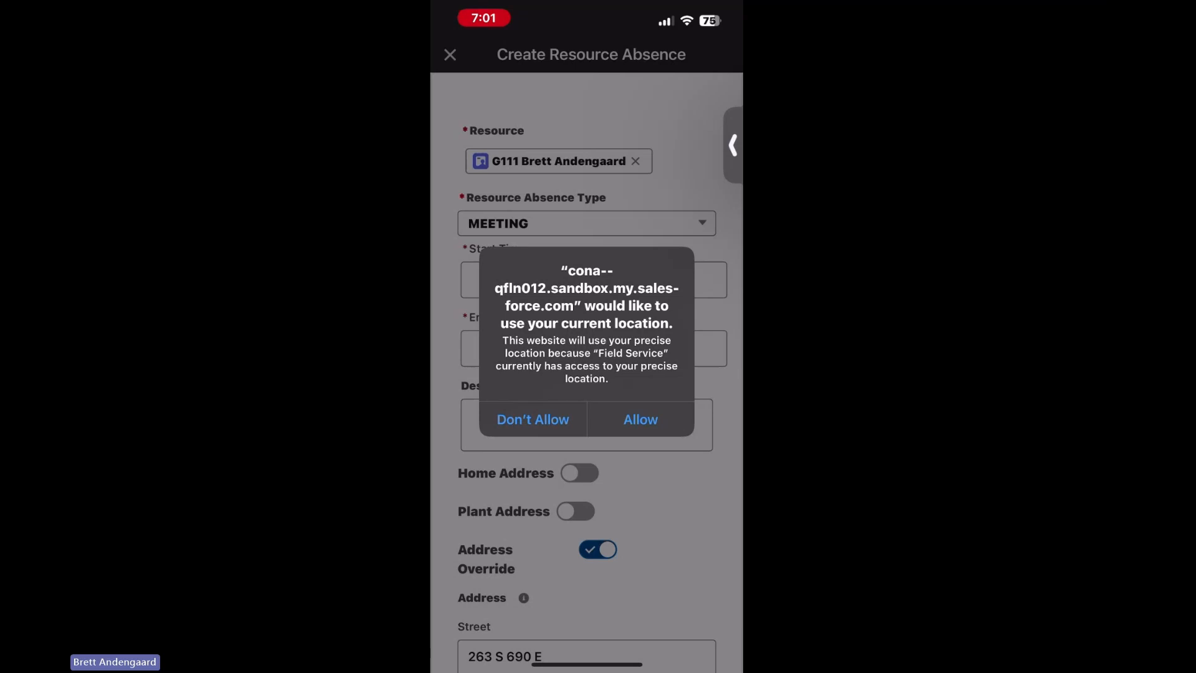
Step: Respond to the location-access prompt and scroll down to the override Address fields
left_click(532, 419)
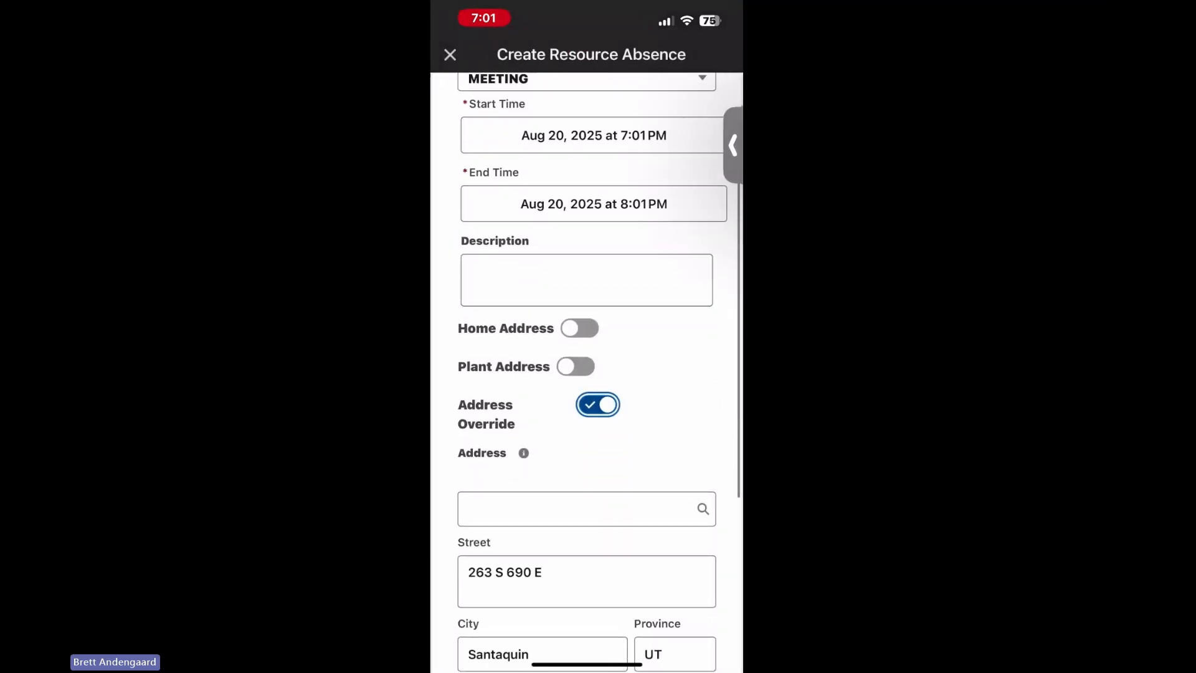
scroll("down", 3)
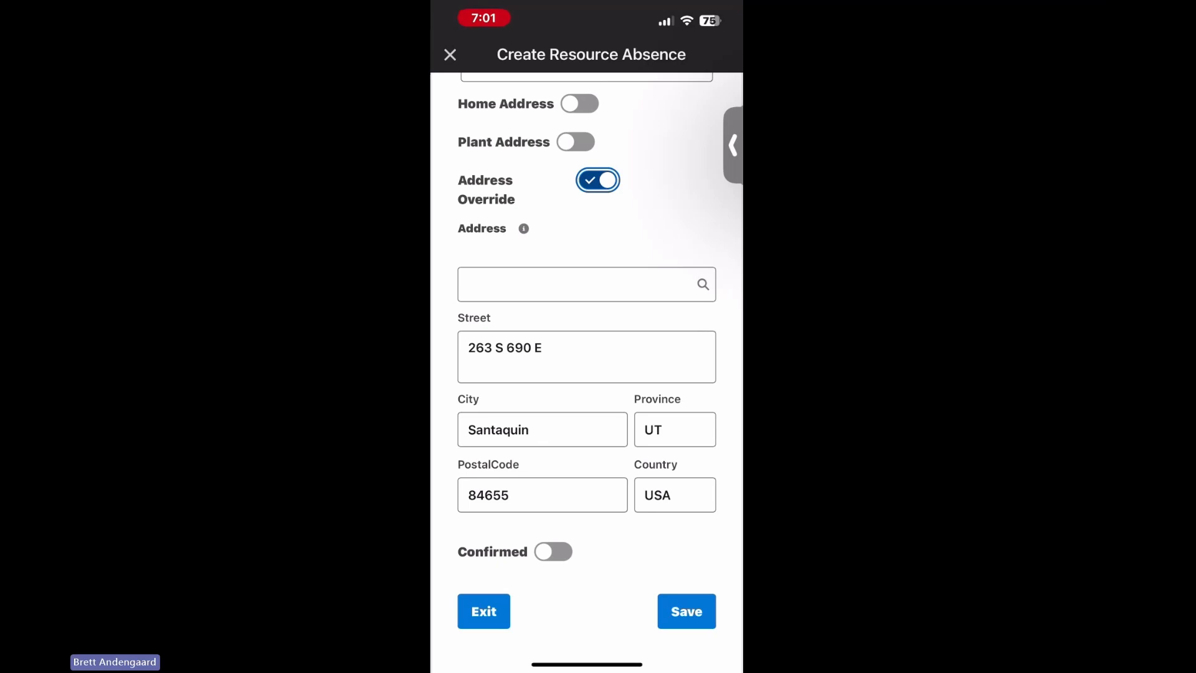
left_click(585, 284)
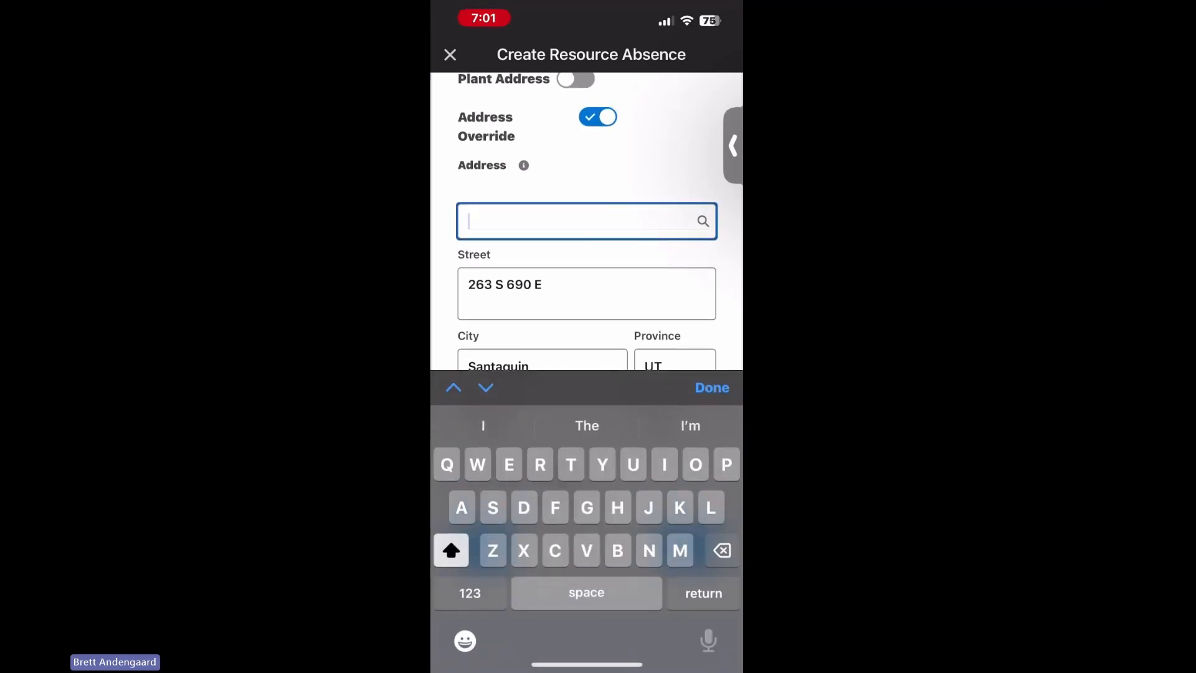
type("1")
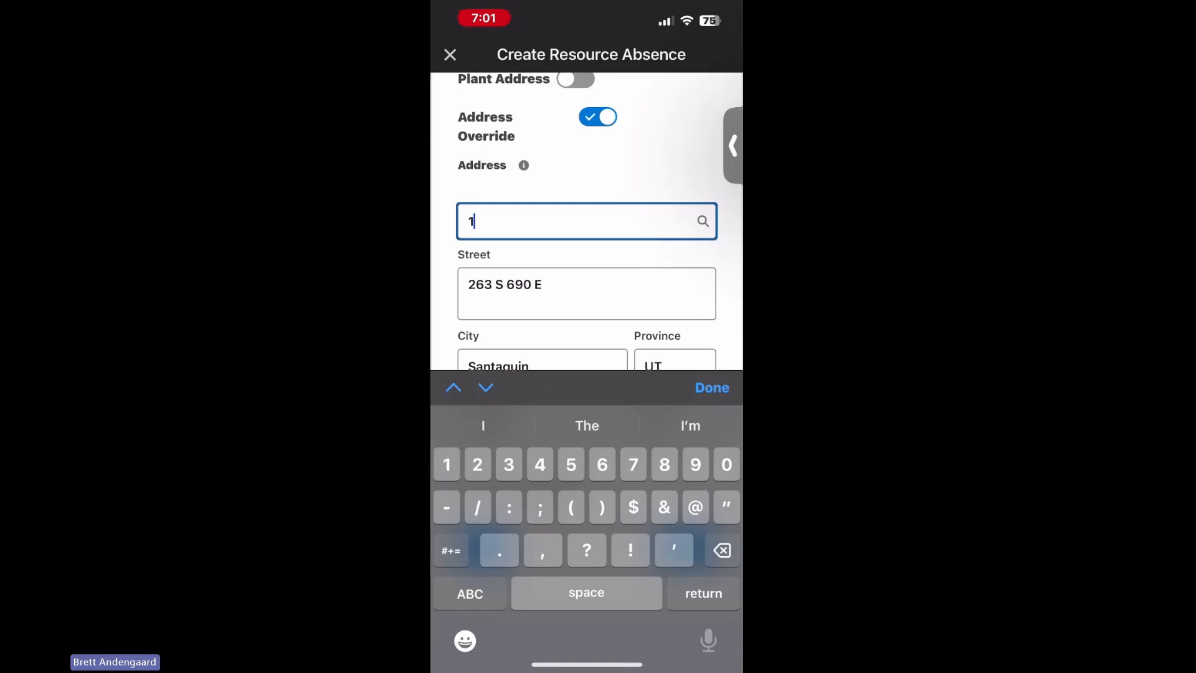
type("2634")
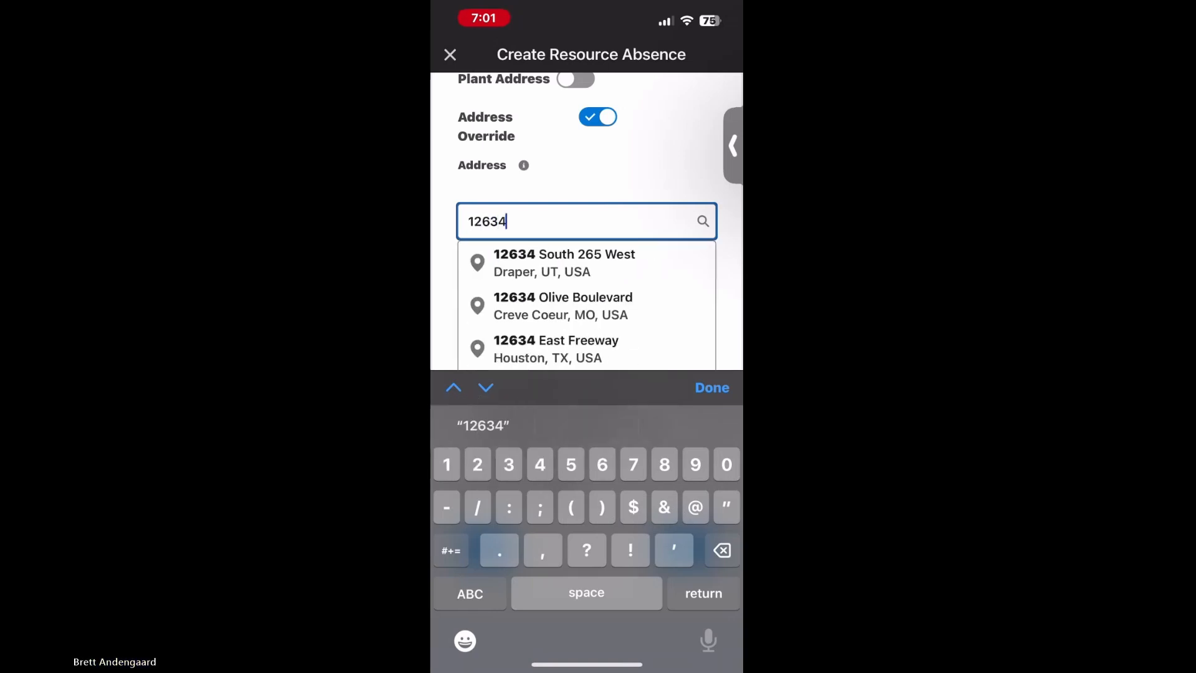
left_click(565, 262)
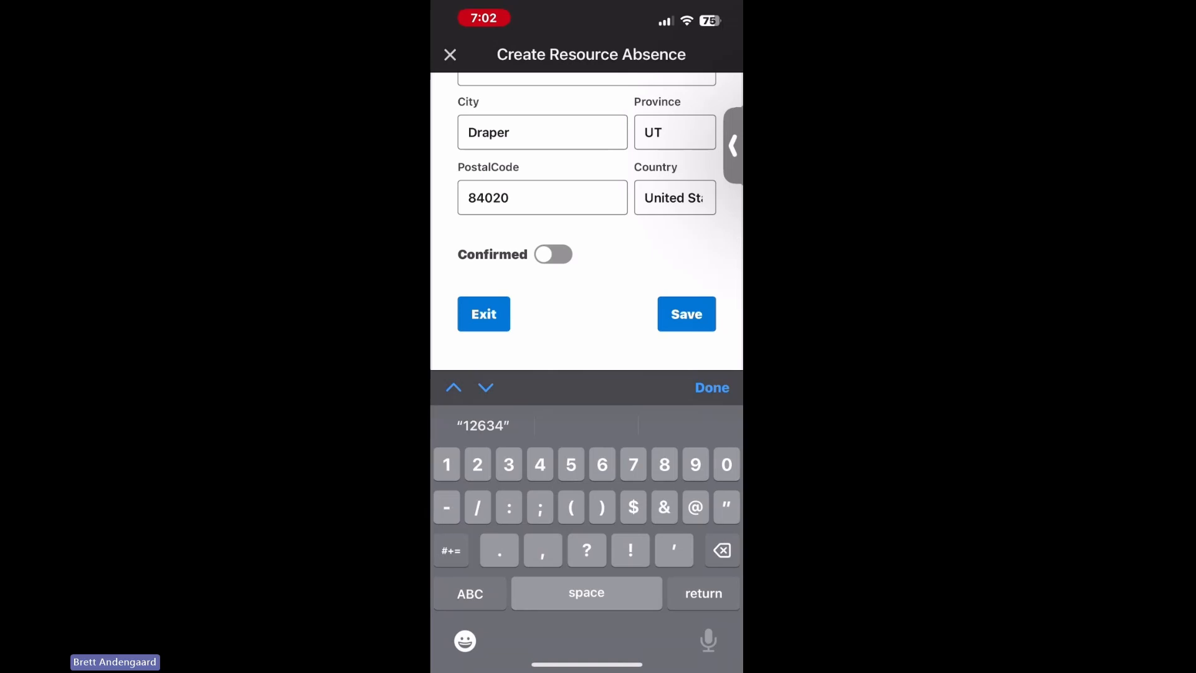
Step: Save the MEETING absence so it shows at 7:01–8:01 PM on today's Schedule
left_click(484, 313)
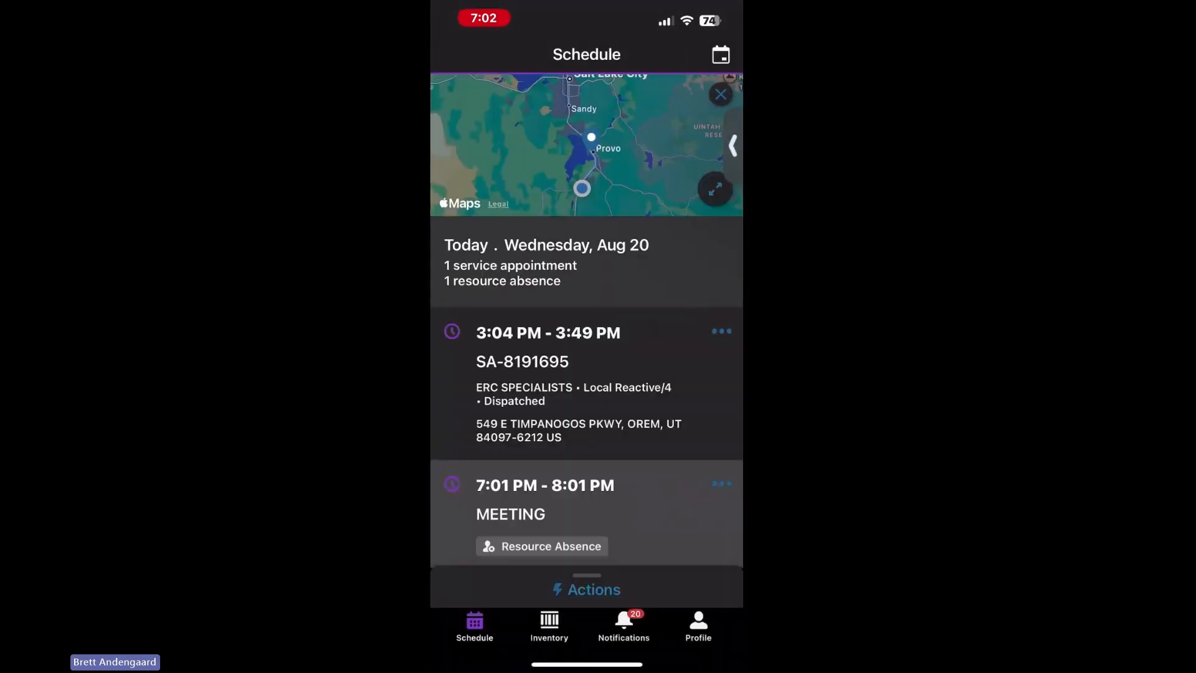